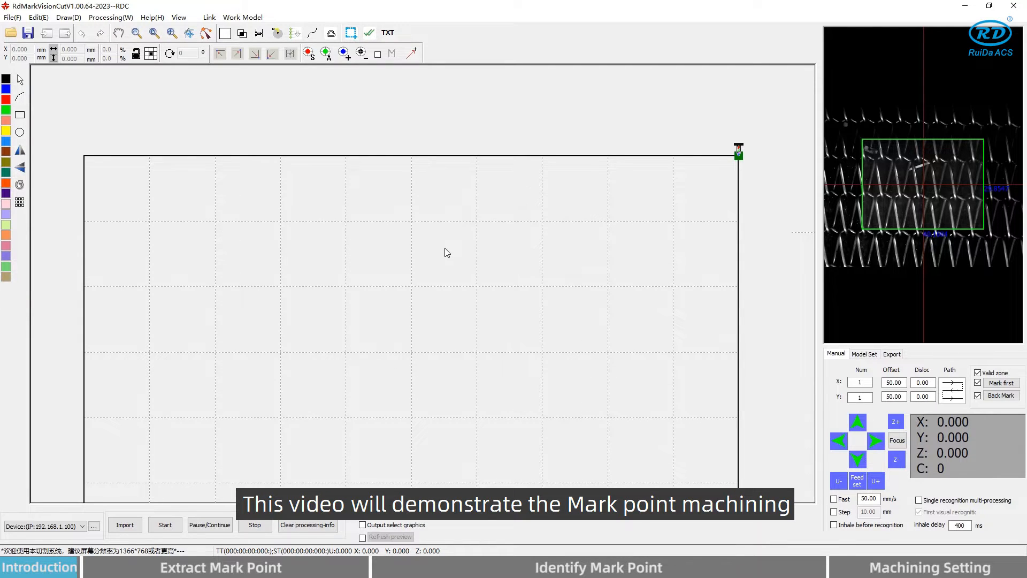
Bring up the import window to choose the diamond .ai drawing
click(124, 525)
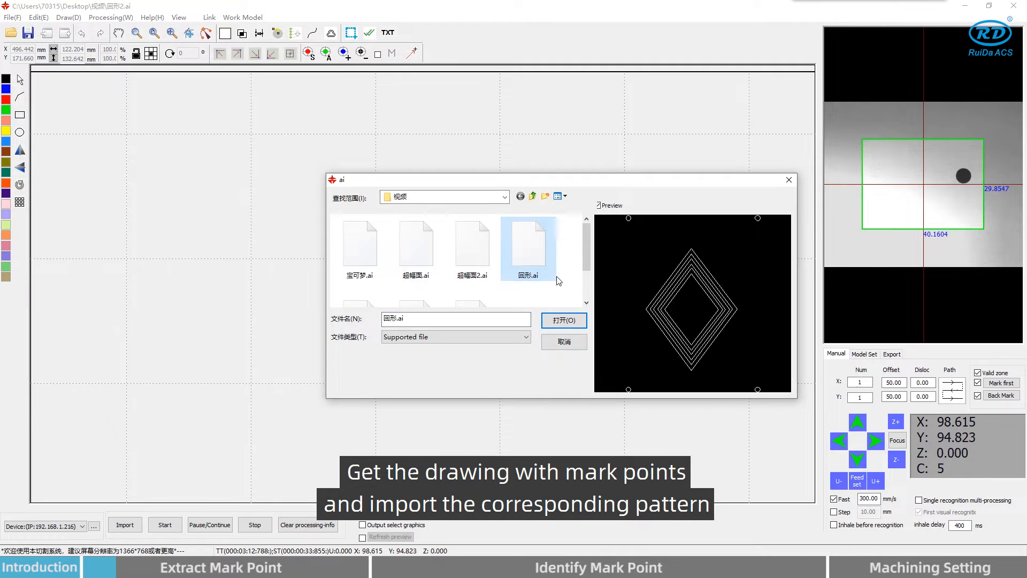
Import the diamond drawing and set the mark type to a 5 mm circle after viewing cross and diamond options
click(563, 320)
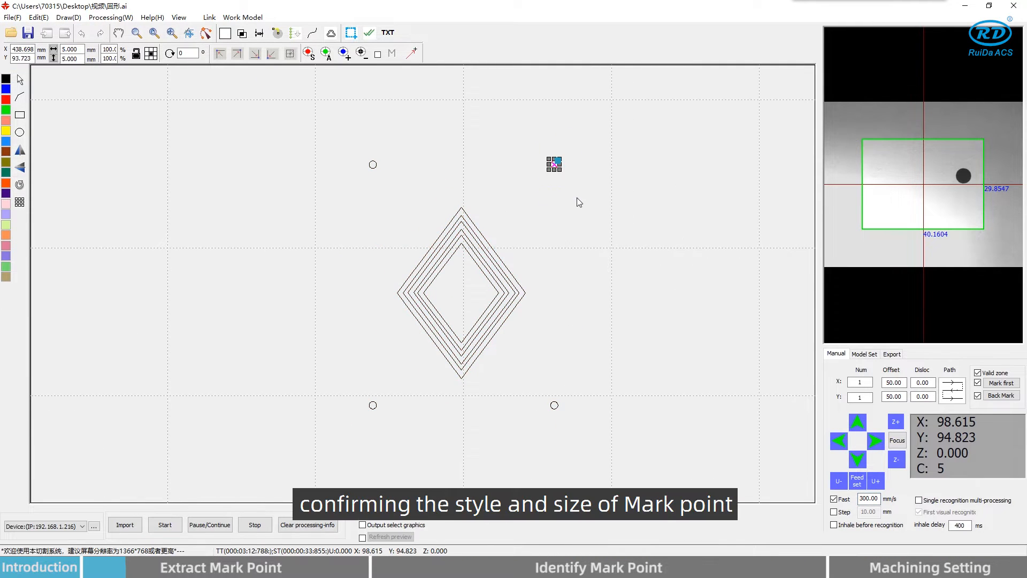
mouse_move(370, 151)
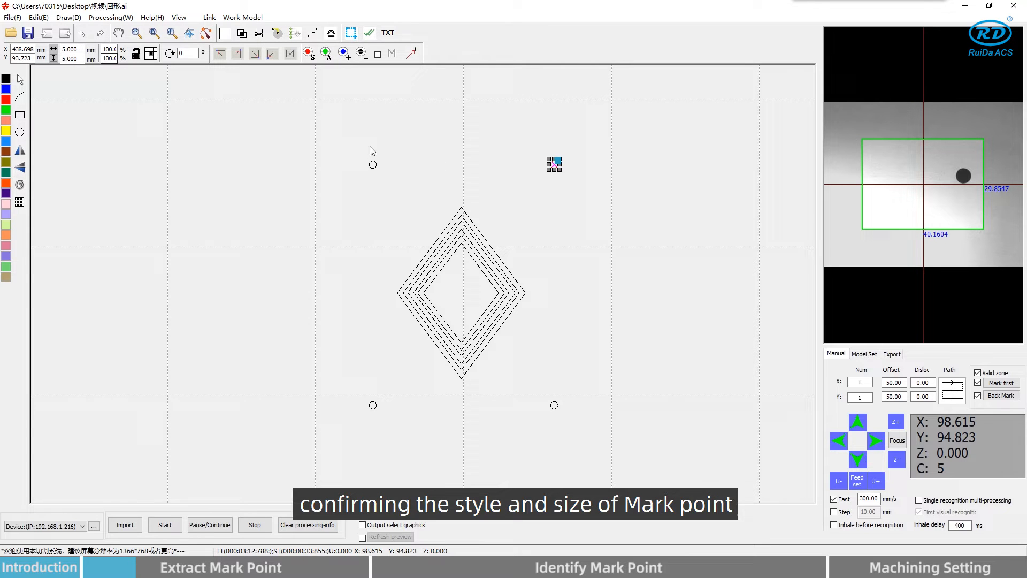
click(864, 354)
text(5)
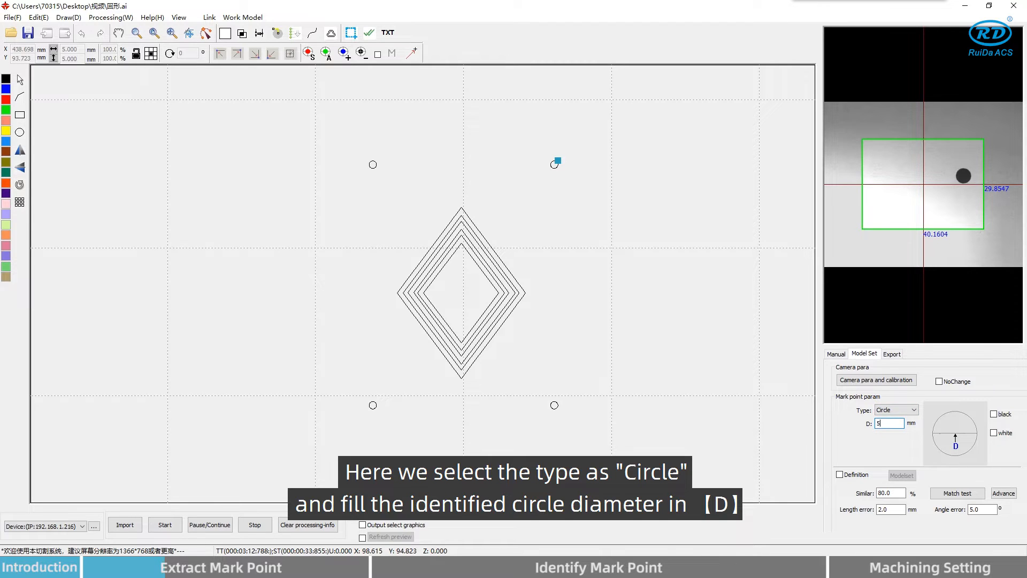
click(914, 409)
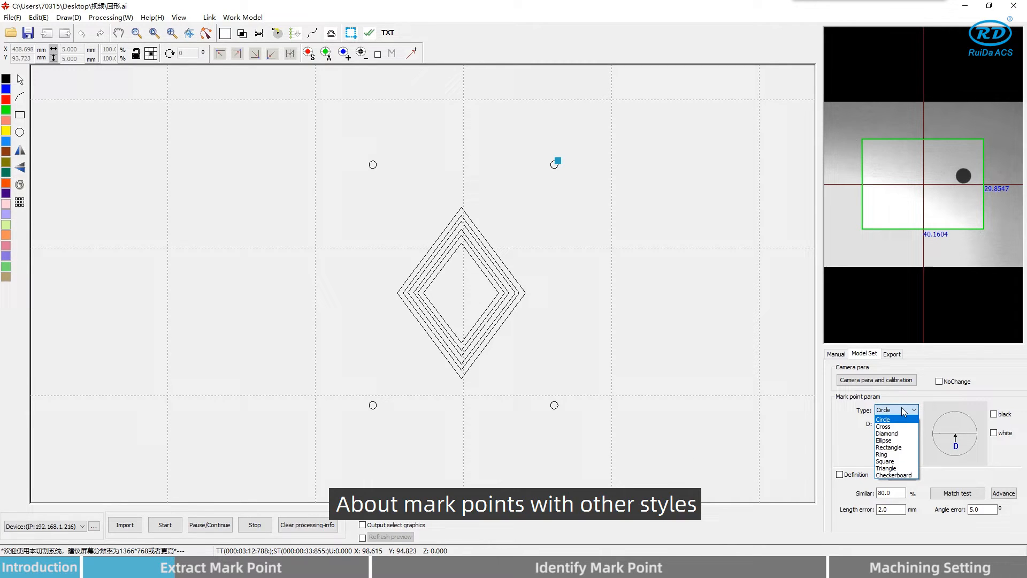
click(882, 427)
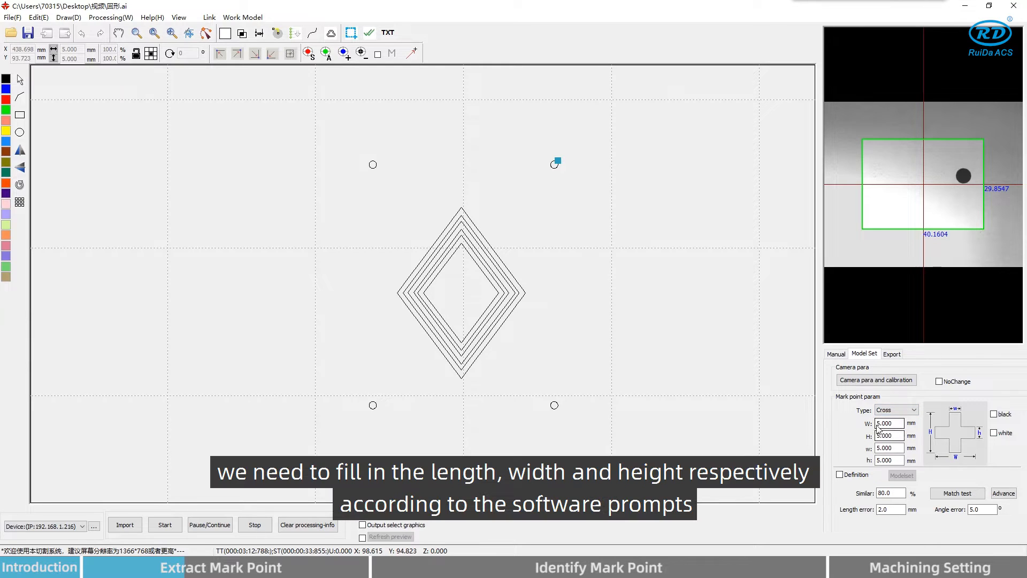
click(894, 410)
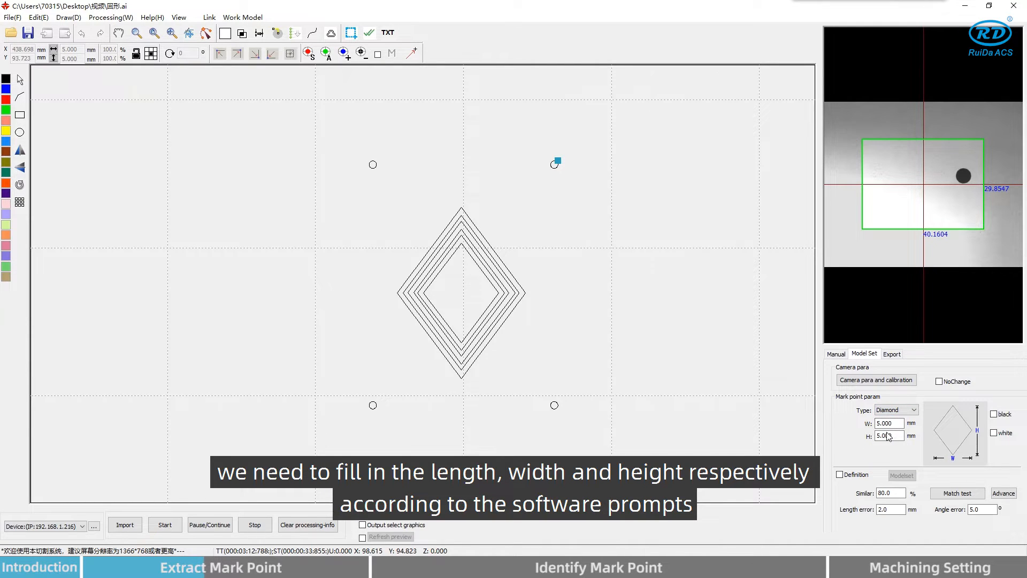
click(895, 410)
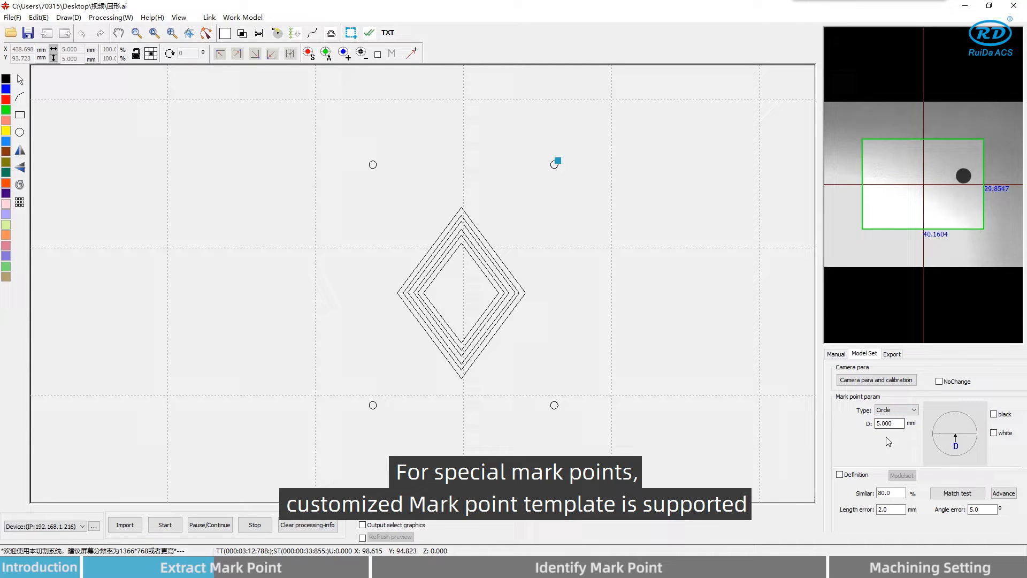
click(841, 474)
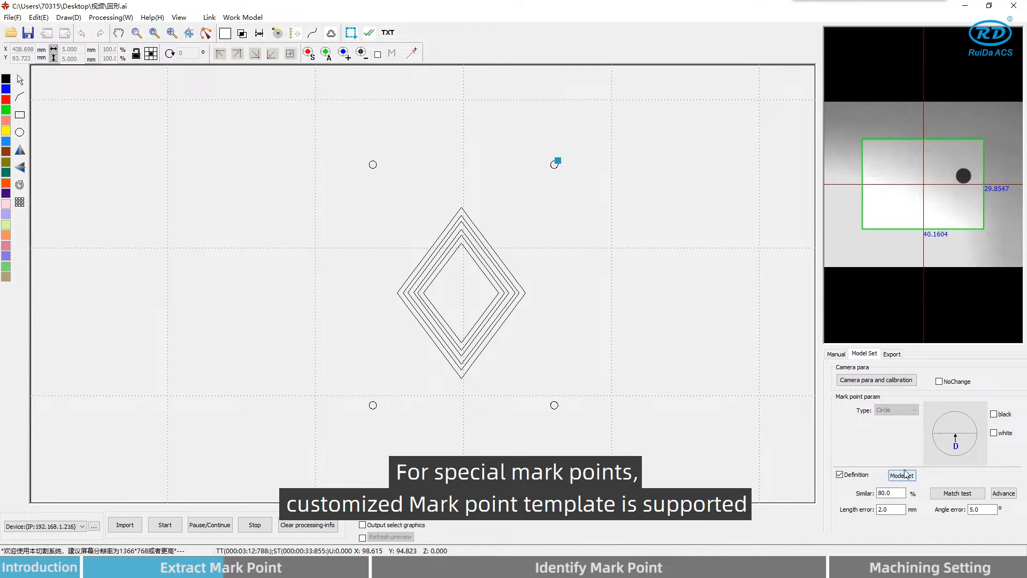
click(841, 474)
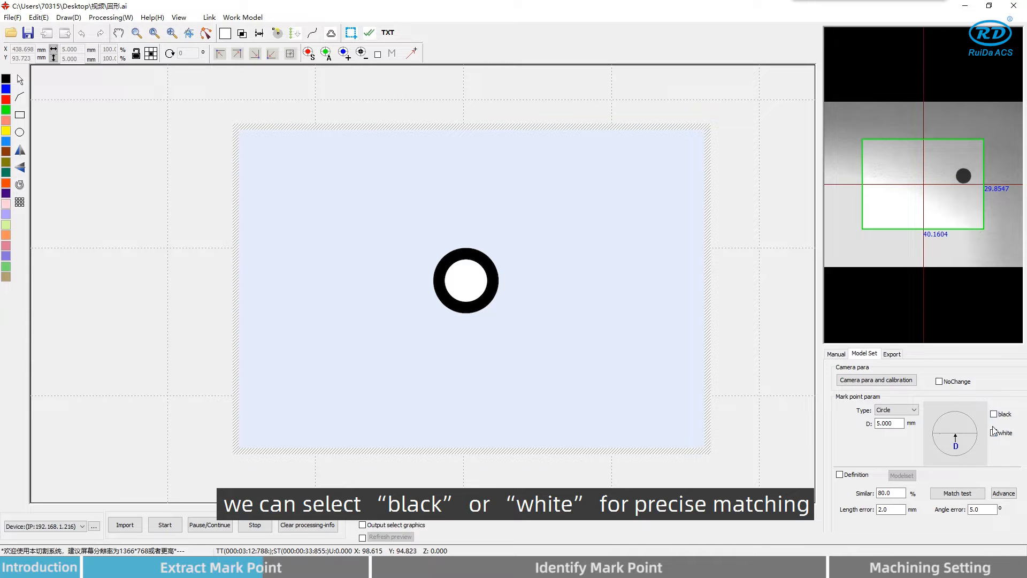
click(994, 414)
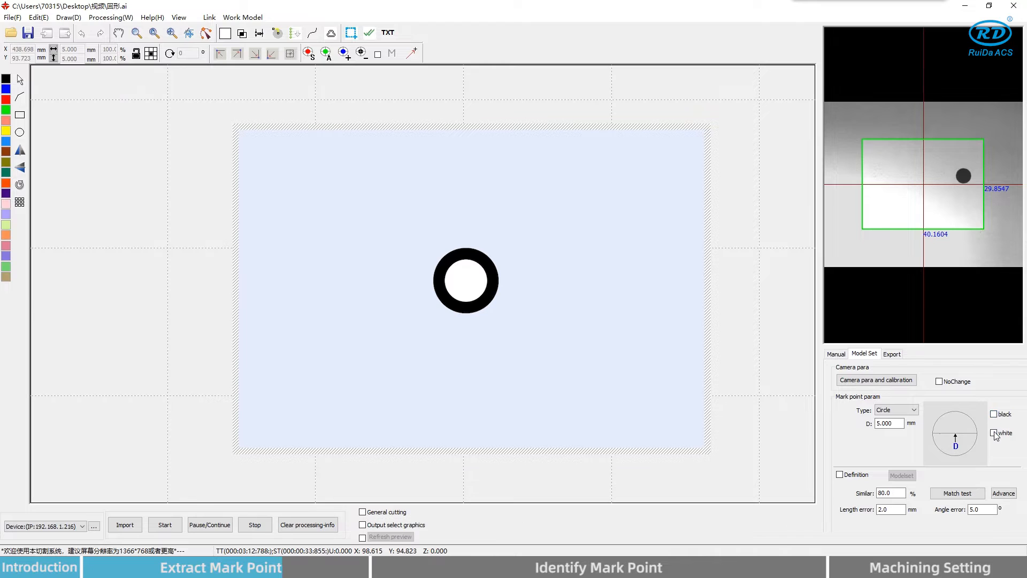
click(994, 434)
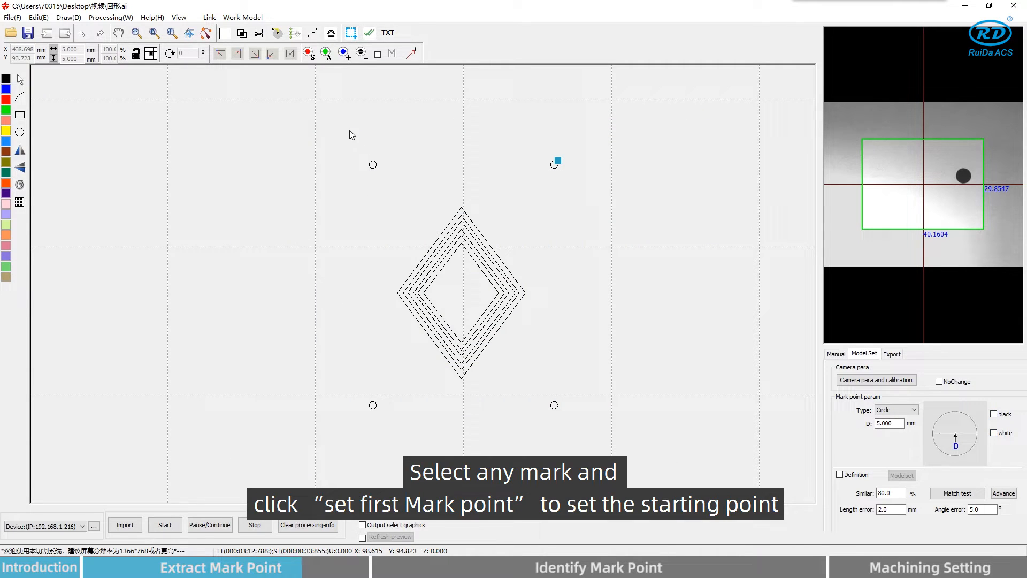
Make the top-left circle the first mark point and auto-find the remaining three
click(308, 53)
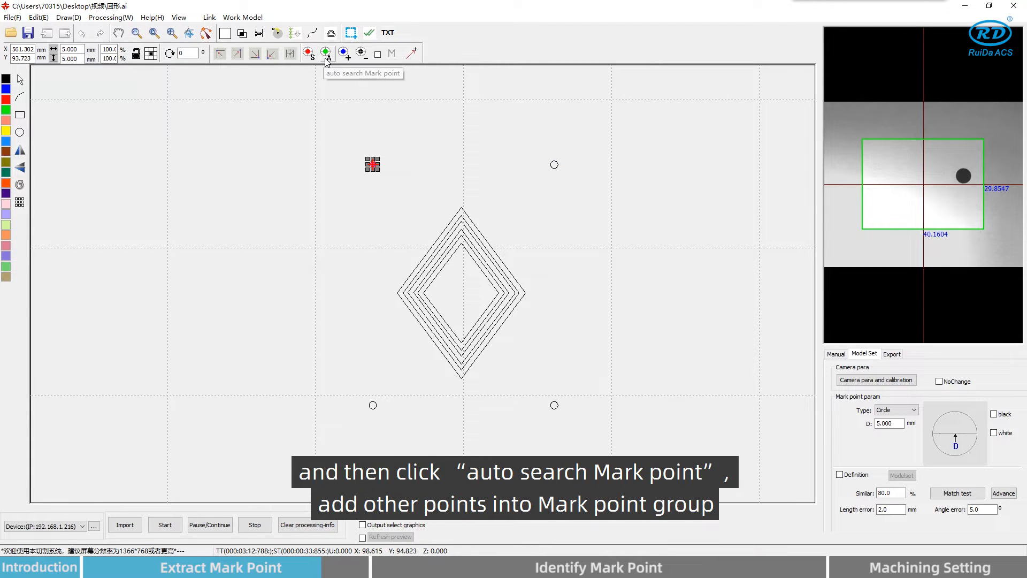
click(326, 54)
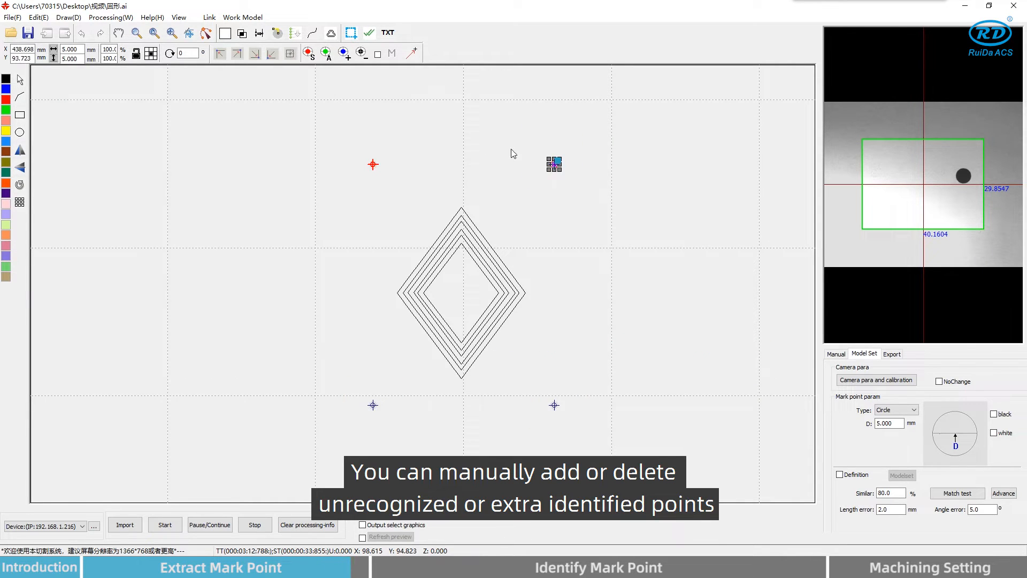
mouse_move(360, 53)
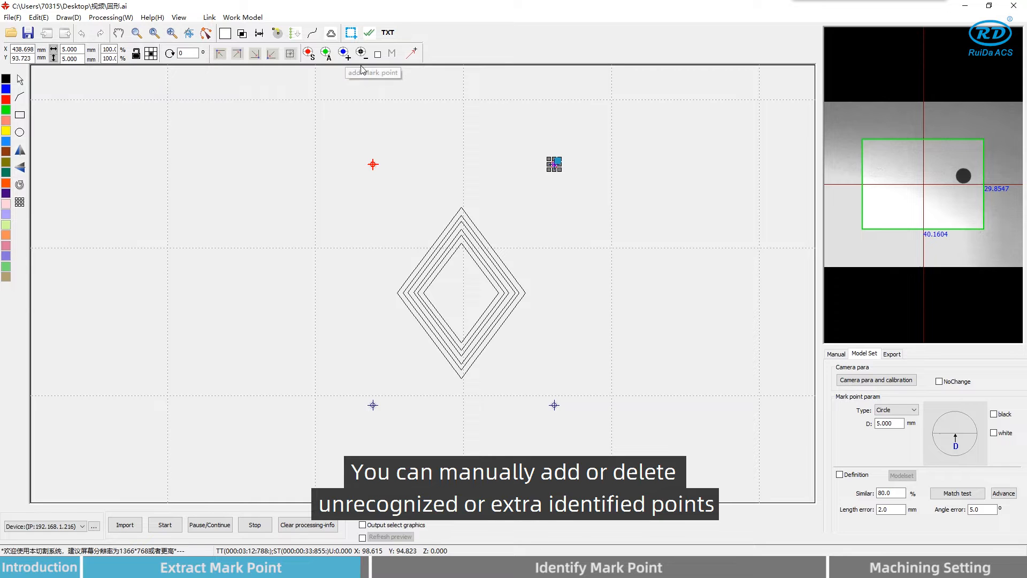
mouse_move(410, 109)
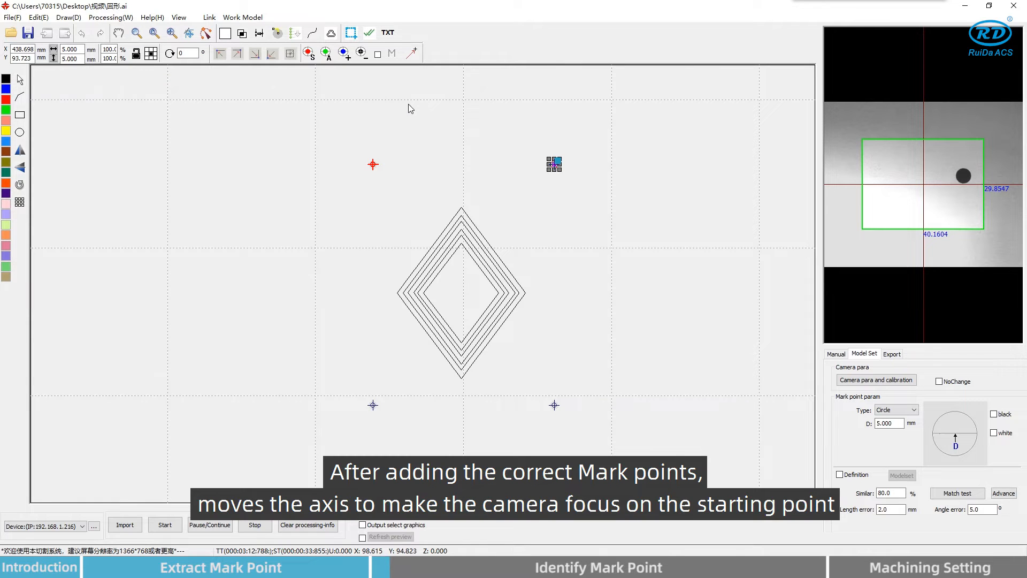
mouse_move(630, 191)
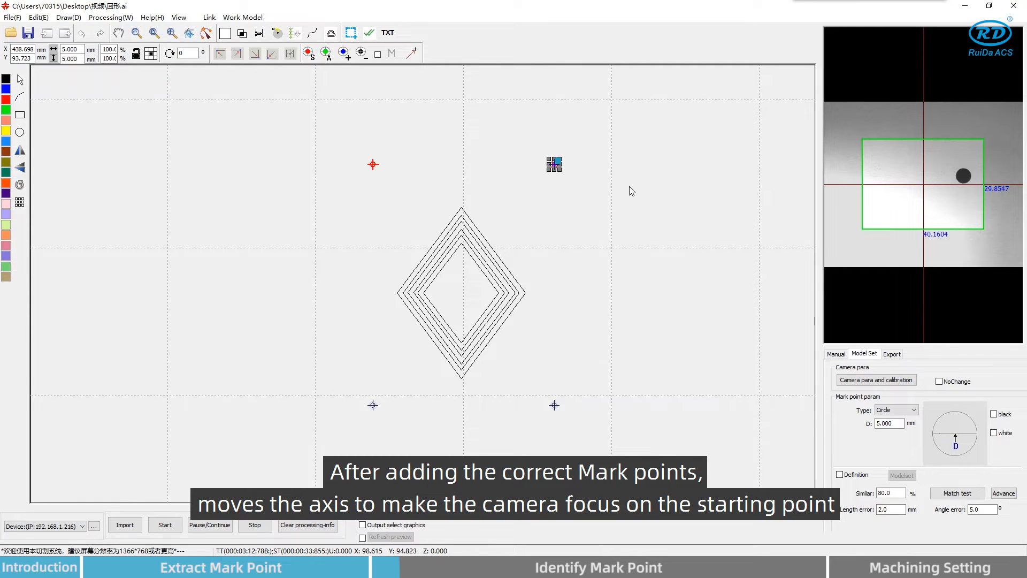
mouse_move(933, 202)
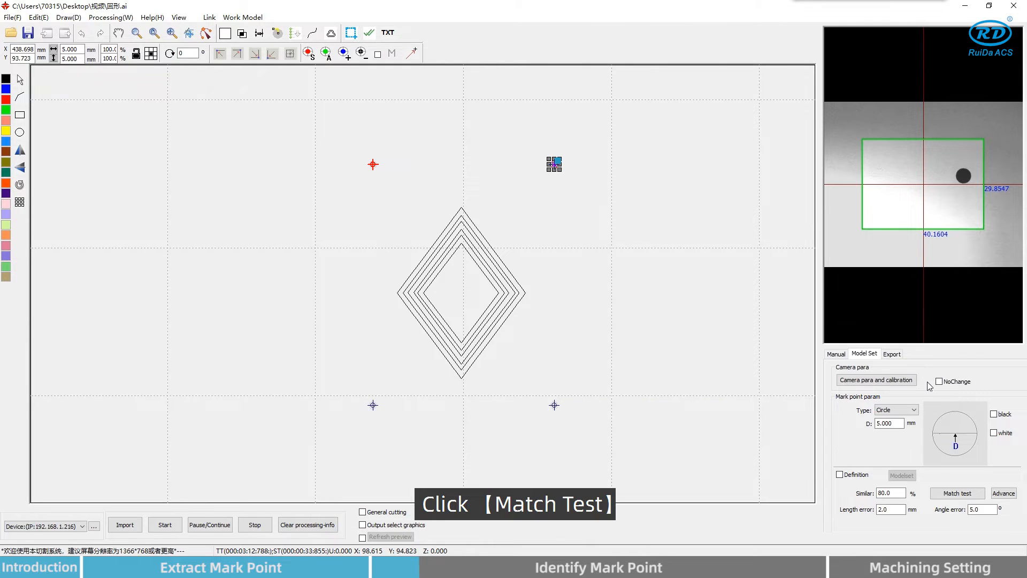
click(956, 492)
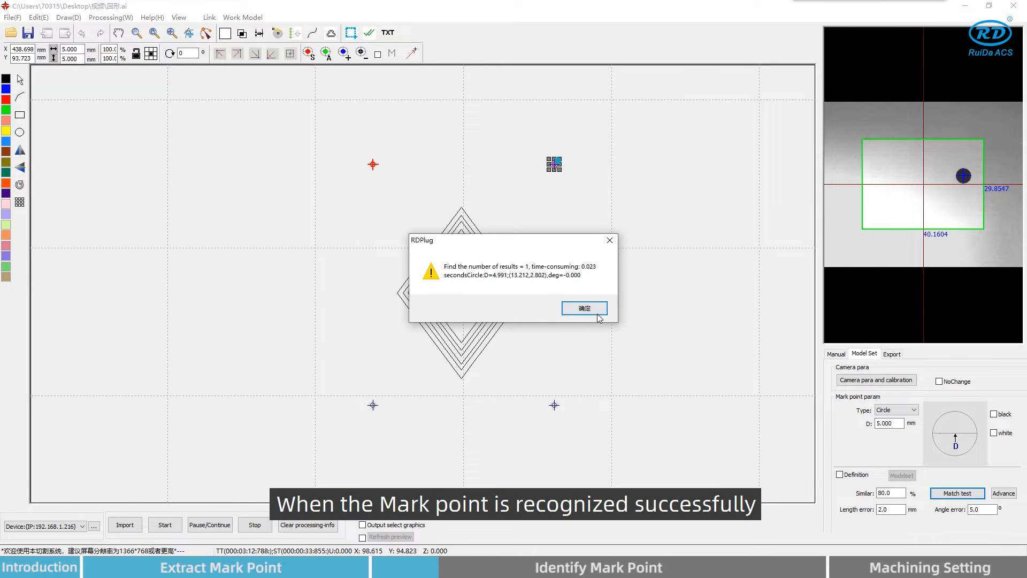
click(582, 309)
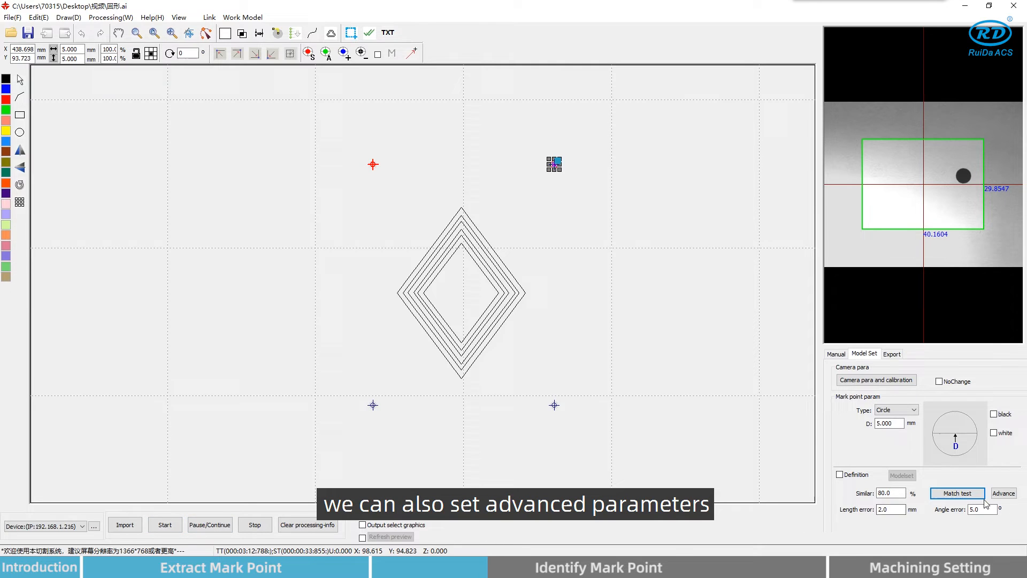
Show the advanced recognition settings: 80% smoothness, 20% overlap, 300 ms timeout
click(1002, 492)
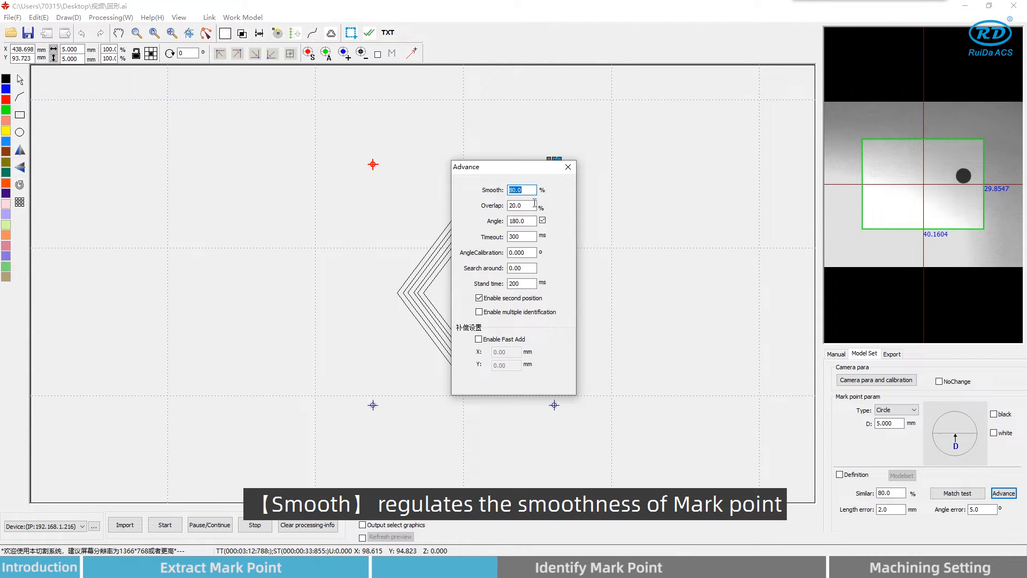
mouse_move(529, 190)
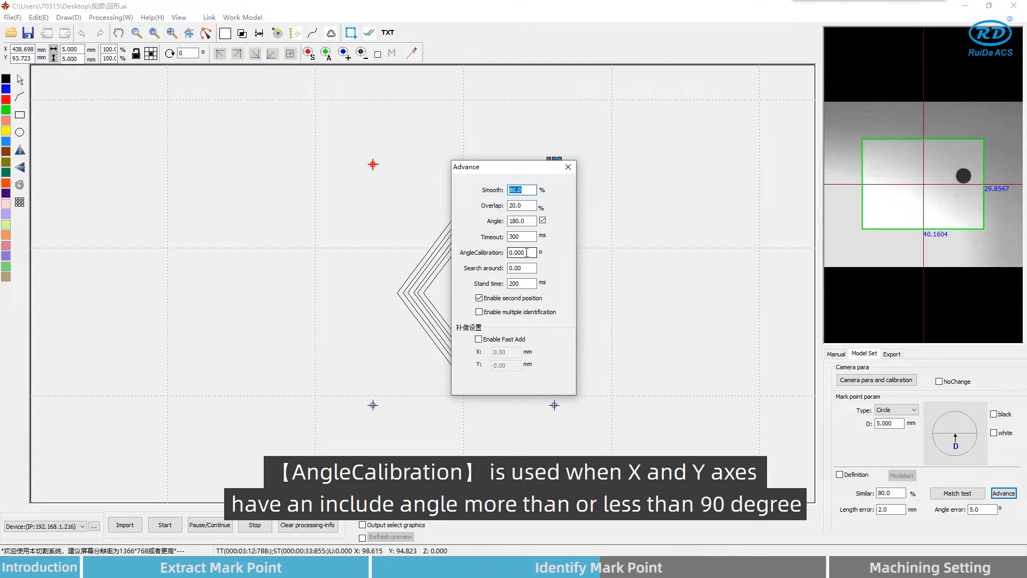
mouse_move(524, 267)
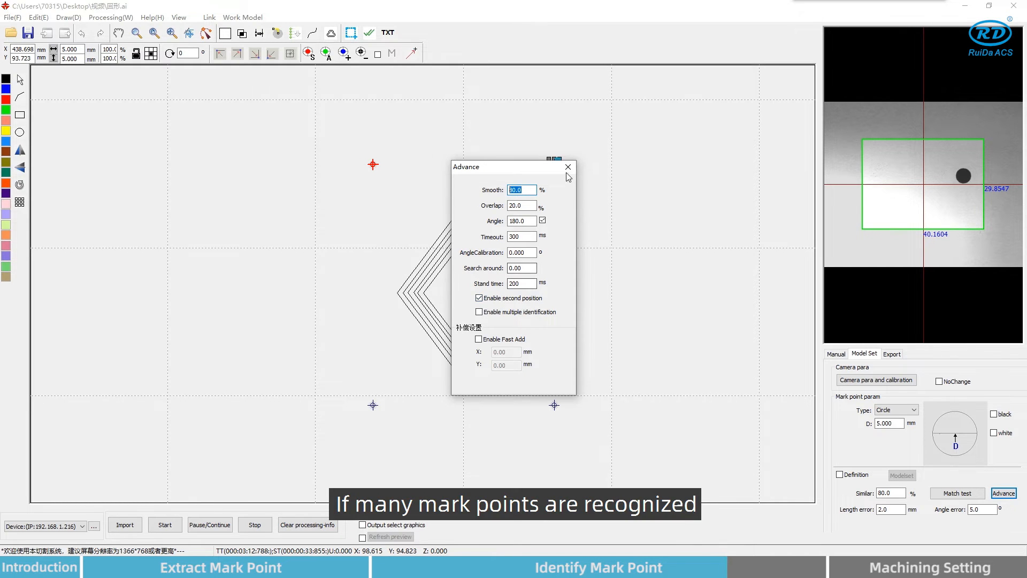
Close the advanced settings and reach the black layer's parameters (100 mm/s, 30% power)
click(567, 167)
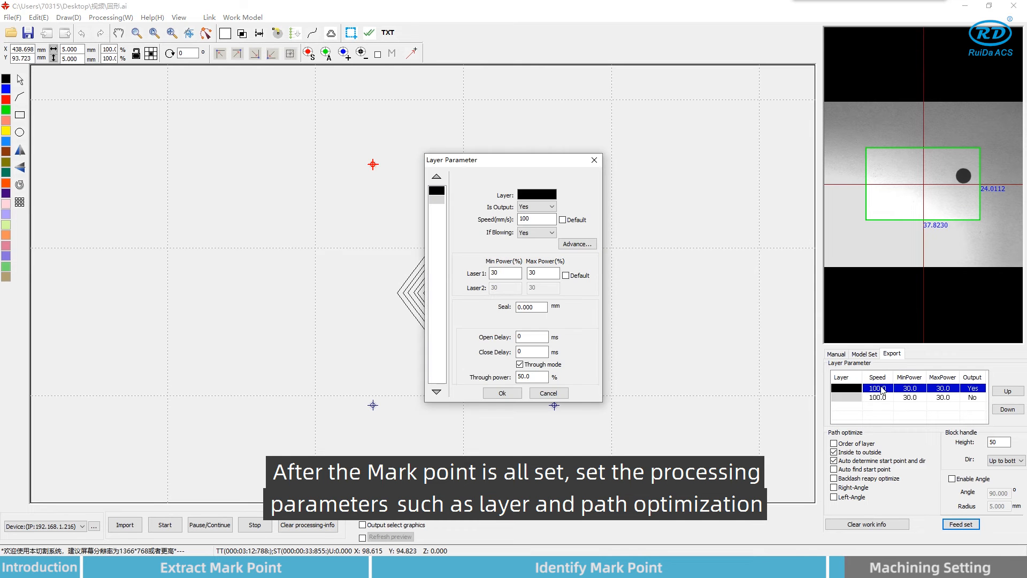
Close the layer parameters and return to the mark point settings with 5° angle error
click(504, 273)
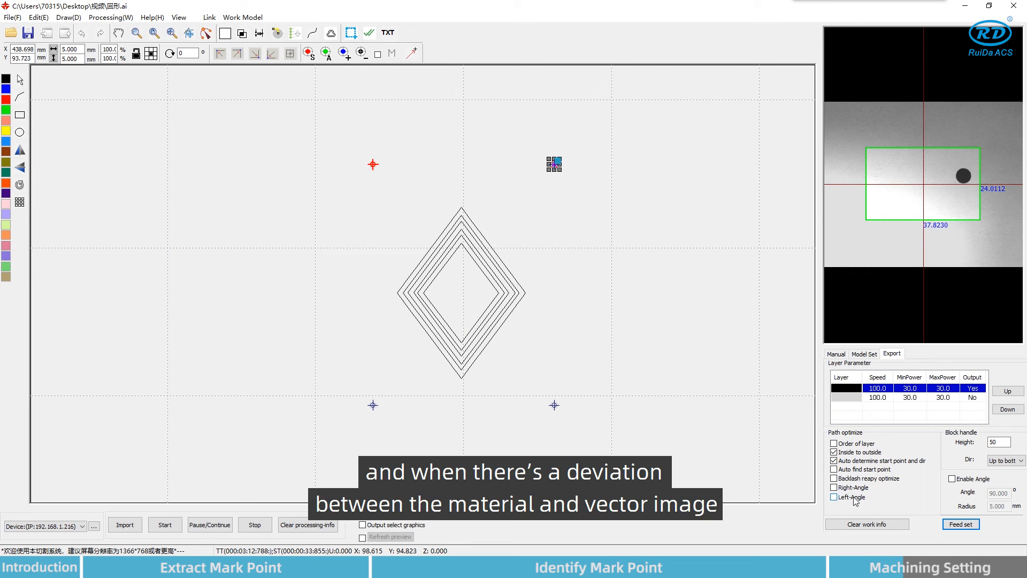
click(864, 354)
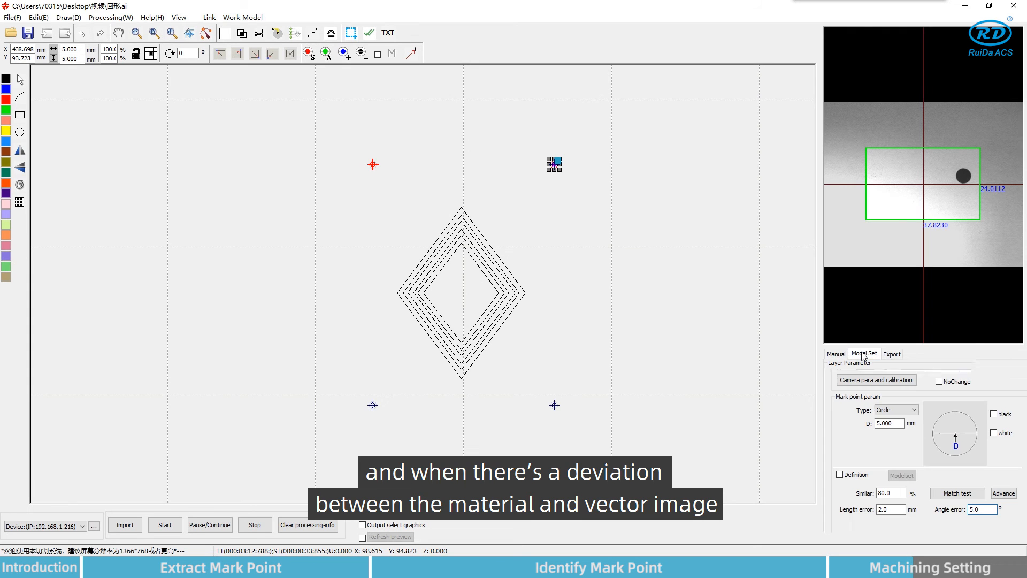